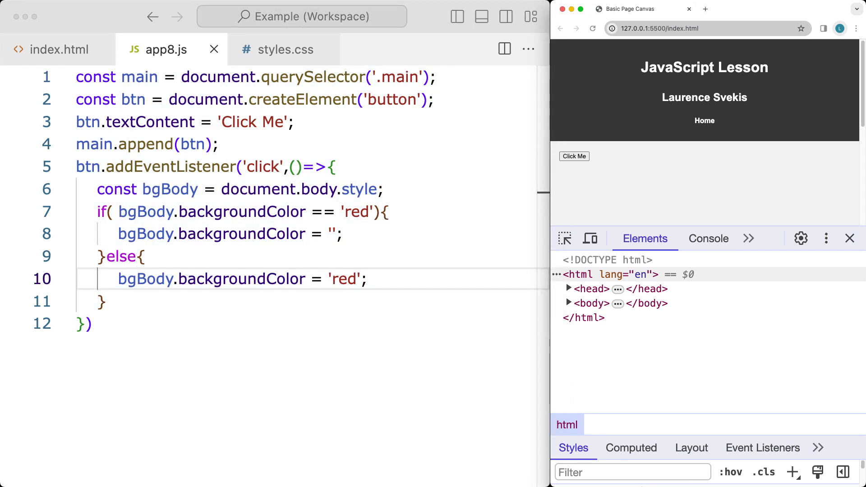
Click Click Me twice to turn the page background red and back to blank.
click(575, 156)
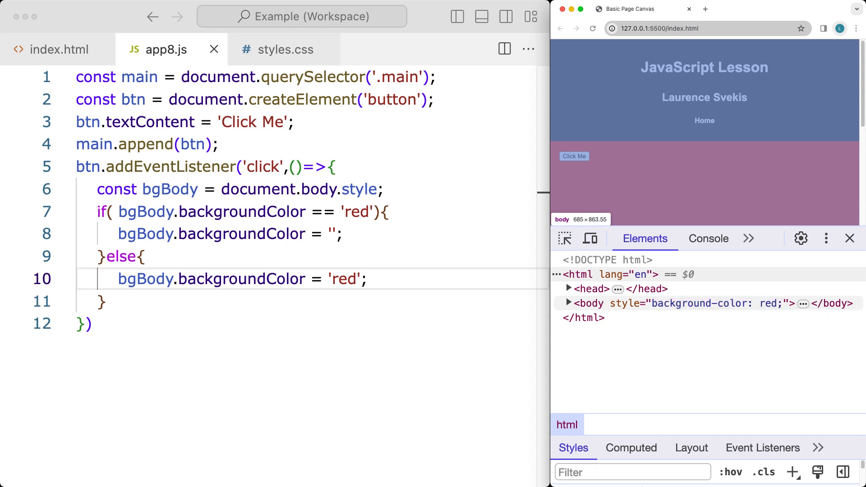
click(574, 156)
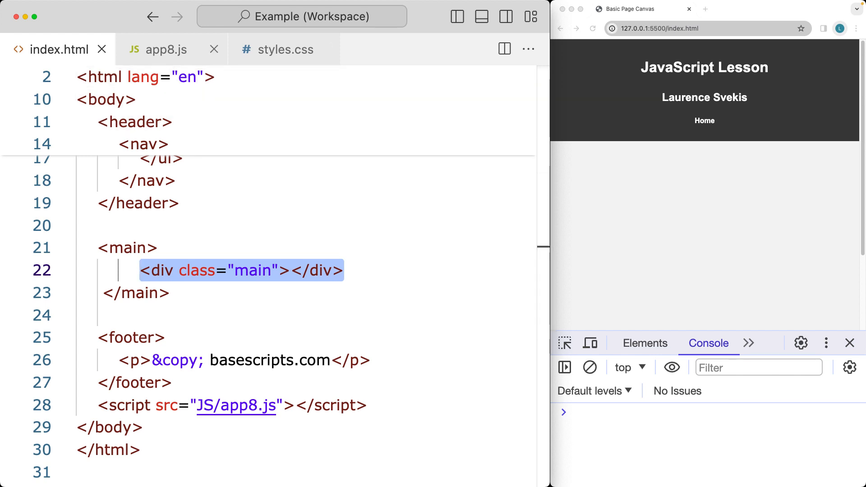
In app8.js, write const main = document.querySelector('.main'); and console.log(main);.
click(166, 49)
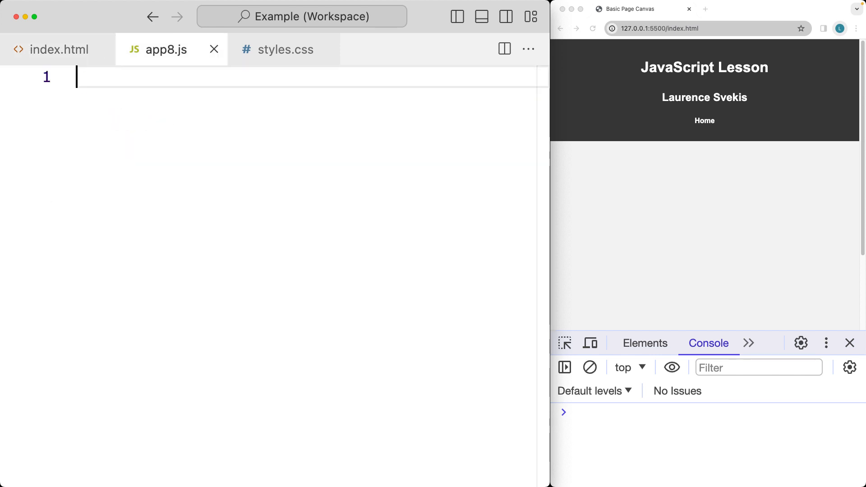
text(const main)
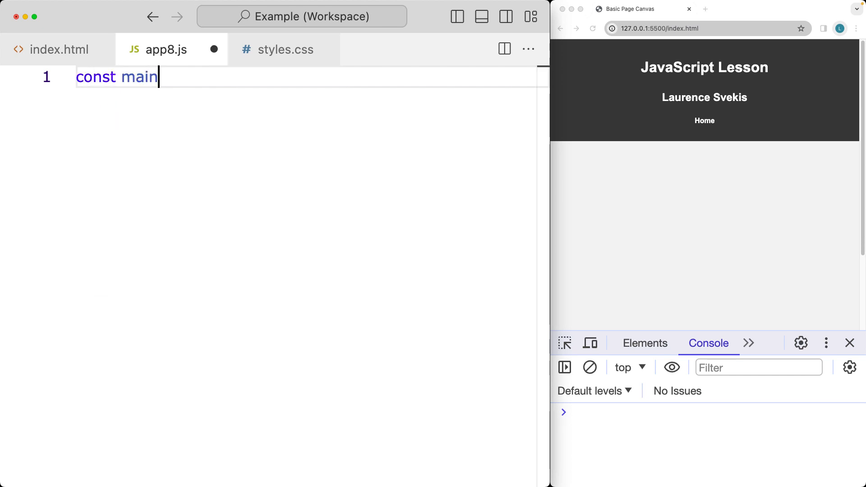
text(=)
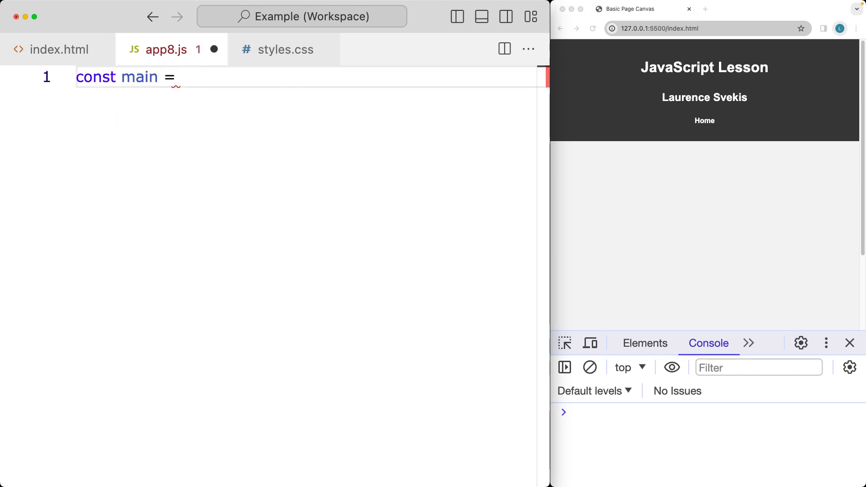
text(document)
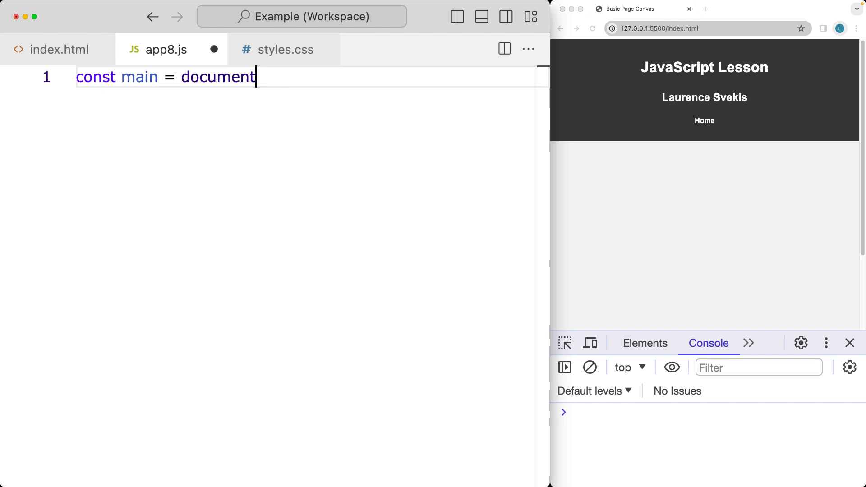
text(.querySelector(')
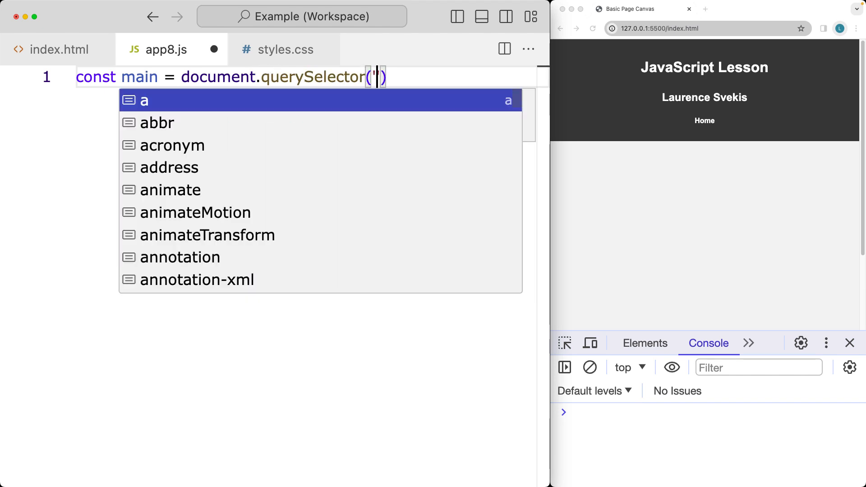
text(.main)
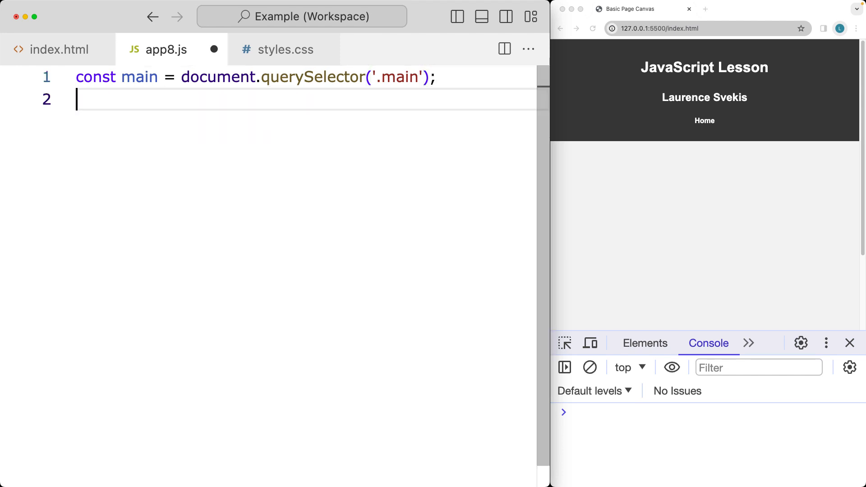
text(console.log(main);)
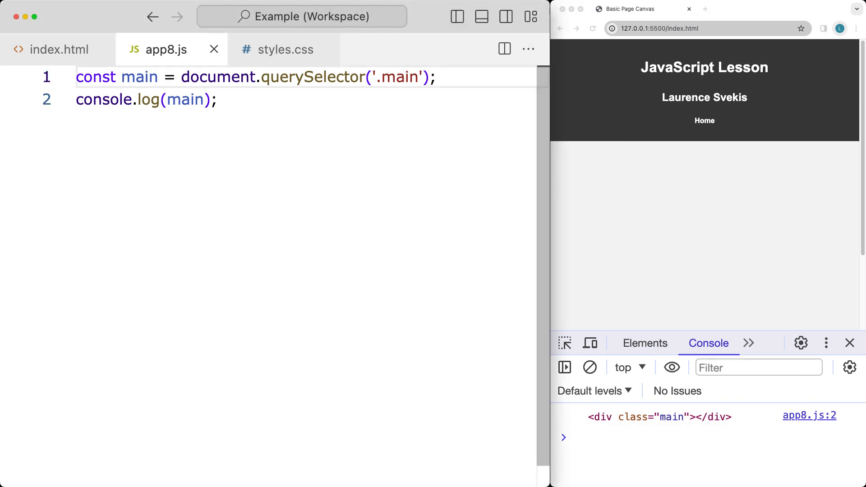
Create a button with document.createElement('button') and set its textContent to 'Click Me'.
text(const btn =)
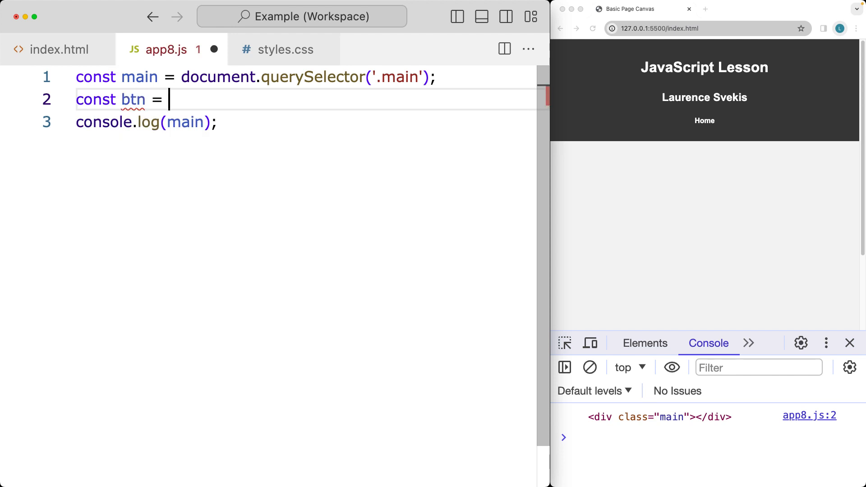
text(document.createElement)
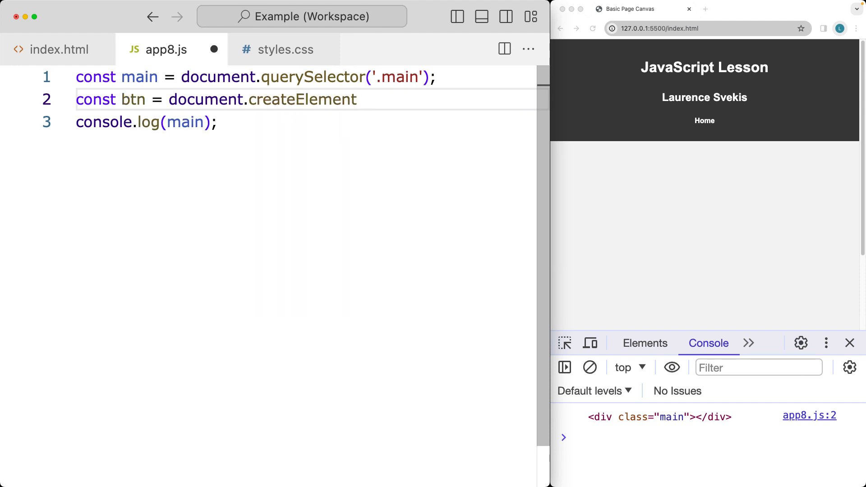
text(('button');)
text(btn)
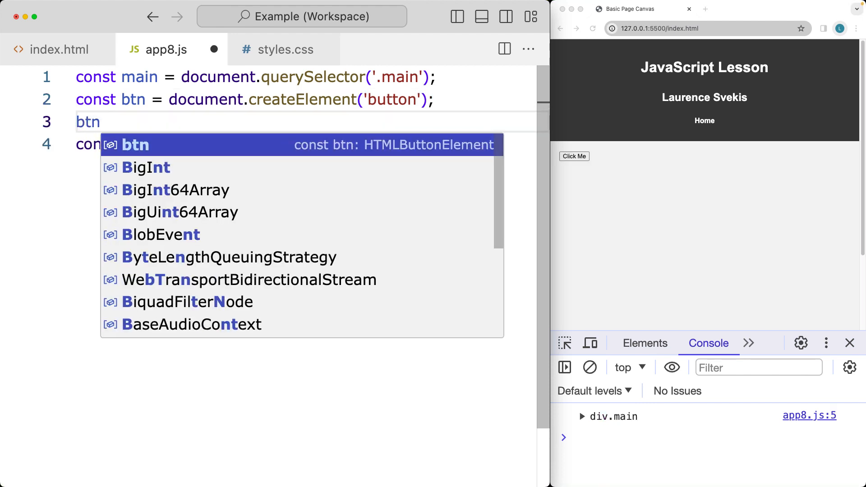
text(.textContent = 'Click)
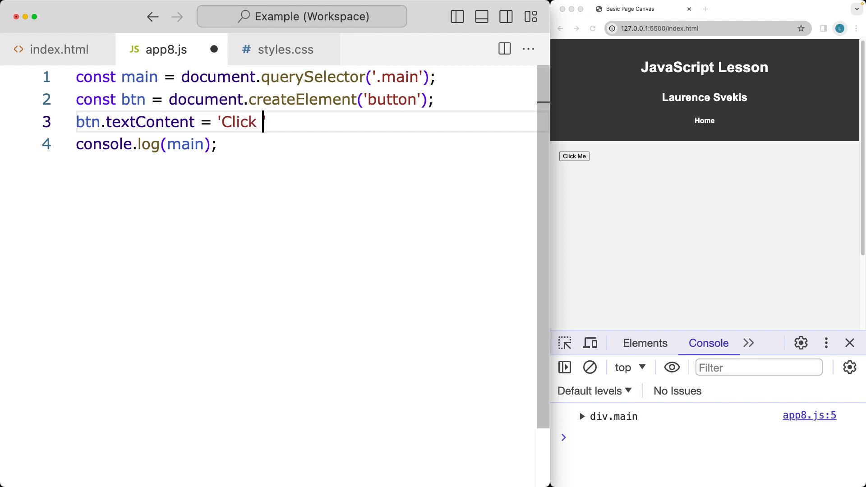
text(Me';)
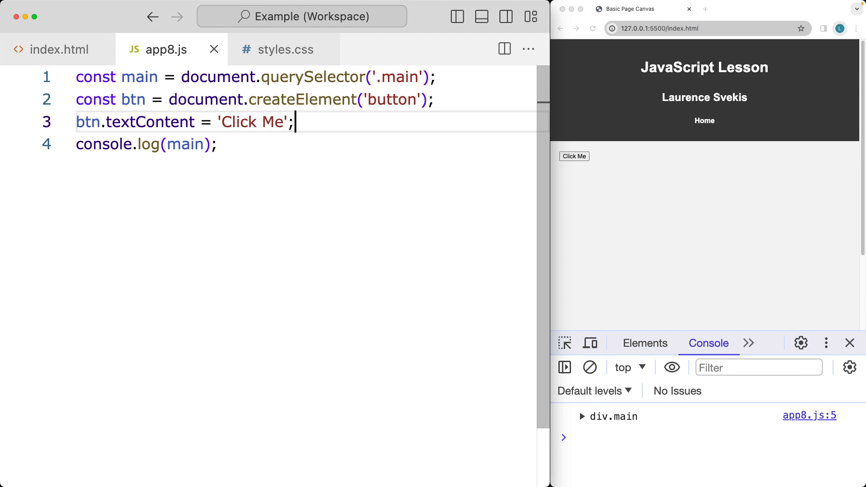
Append the button to main with main.append(btn) and return to the browser.
text(mai)
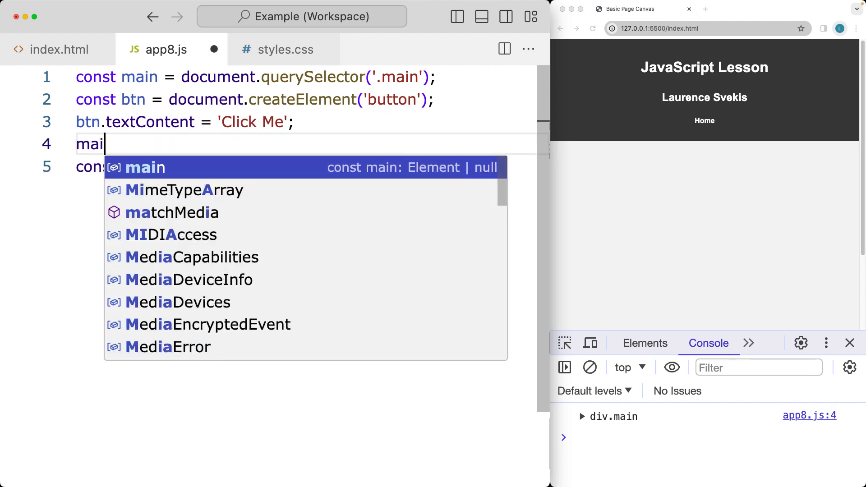
text(n.append()
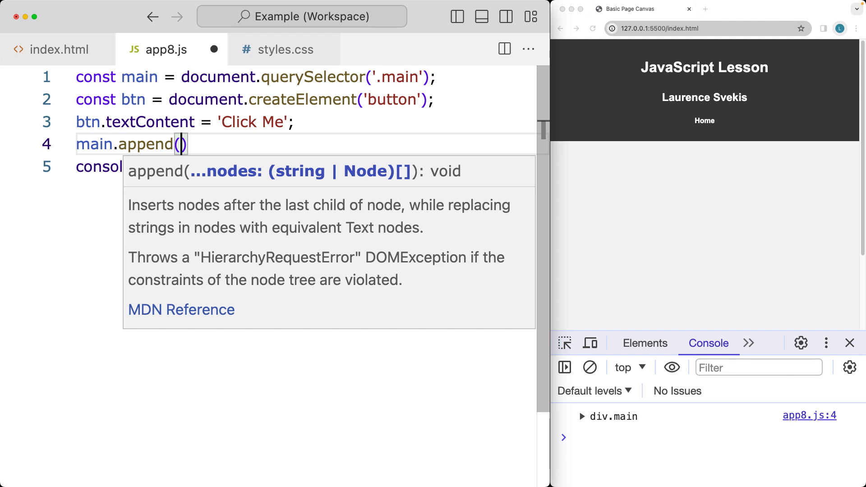
text(btn)
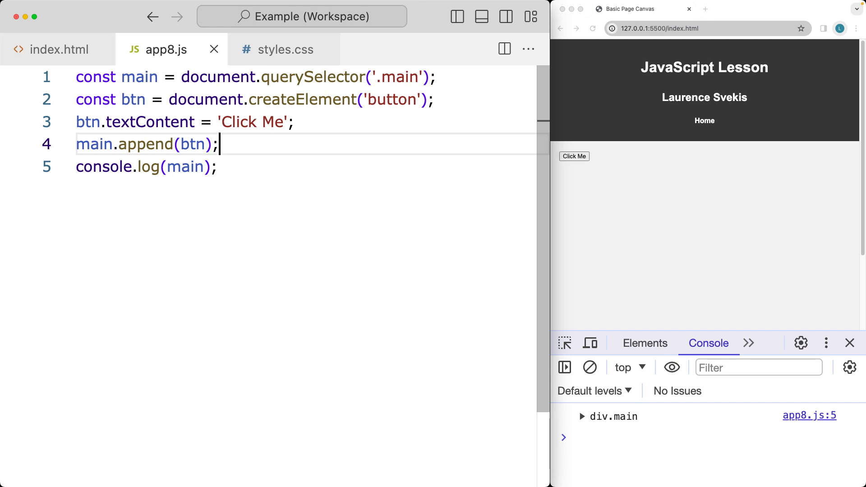
click(645, 343)
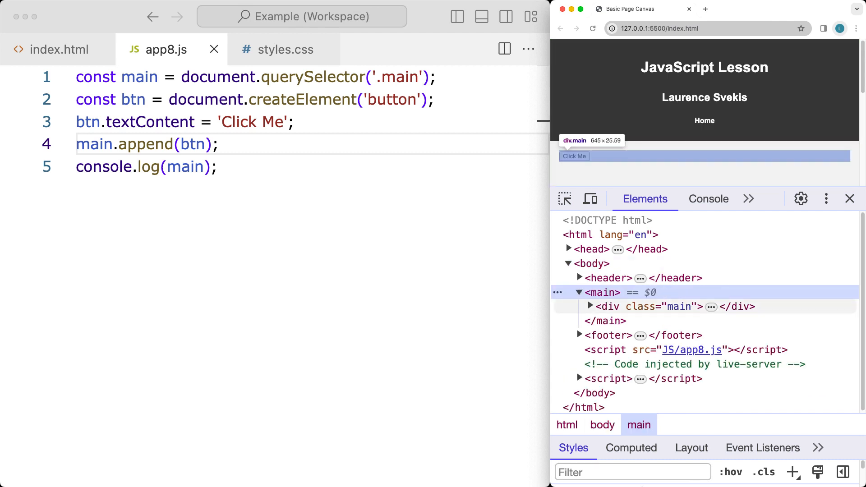
Expand div.main in the Elements panel to reveal the new button element.
click(590, 307)
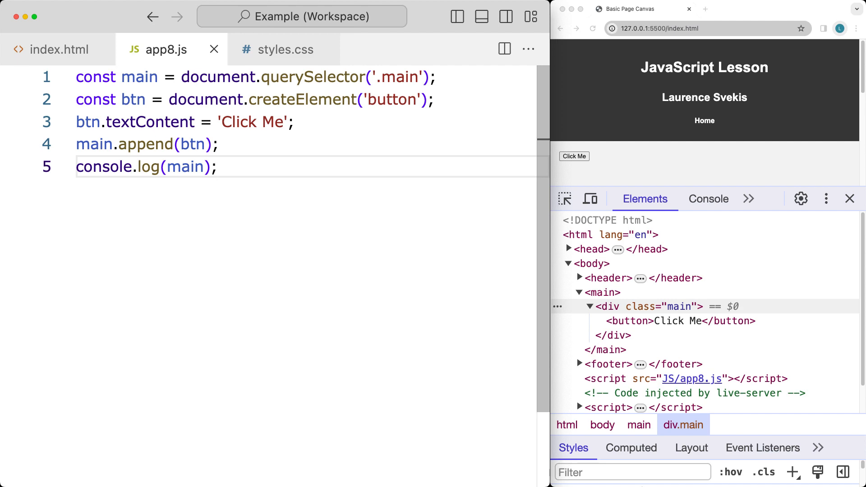
Add a 'click' event listener with an arrow function to btn.
text(btn.)
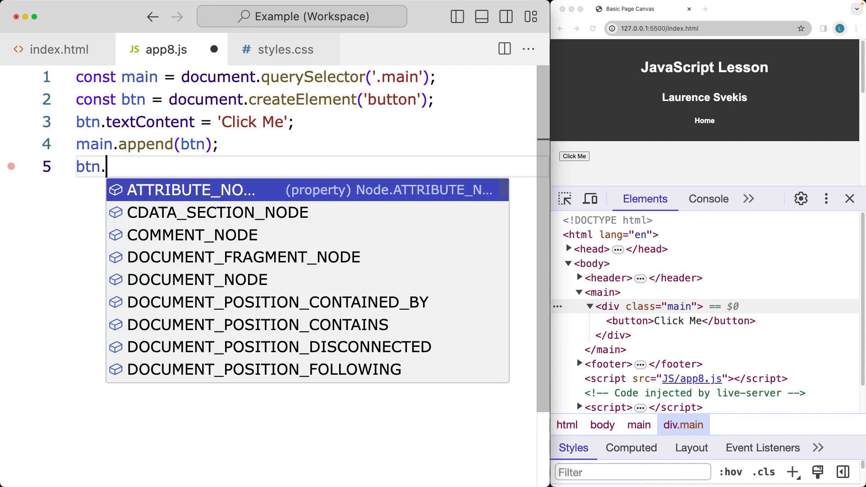
text(addEventListener)
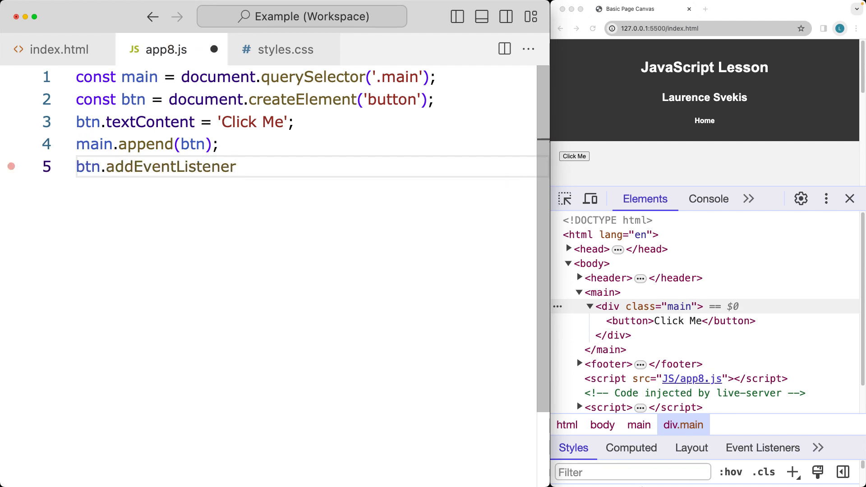
text(('click'))
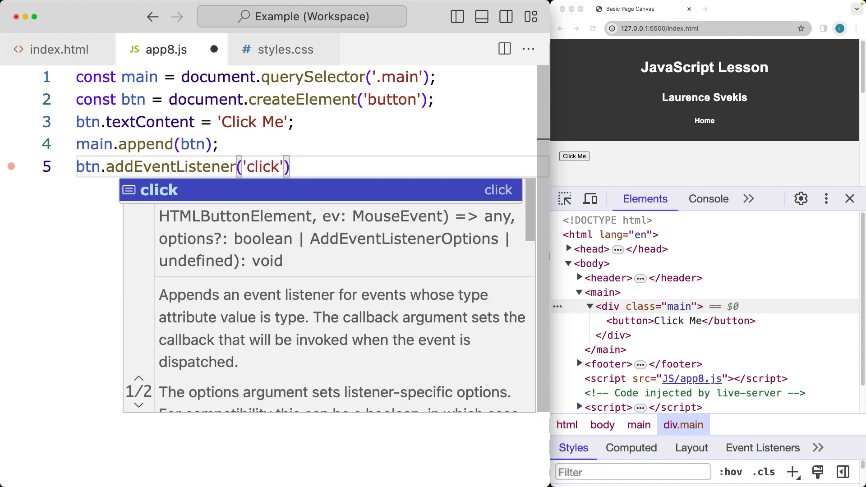
text(,())
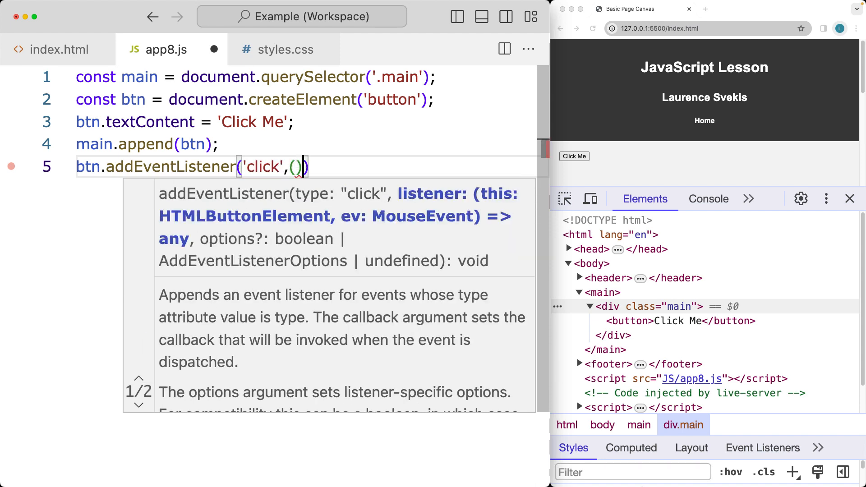
text(=>{)
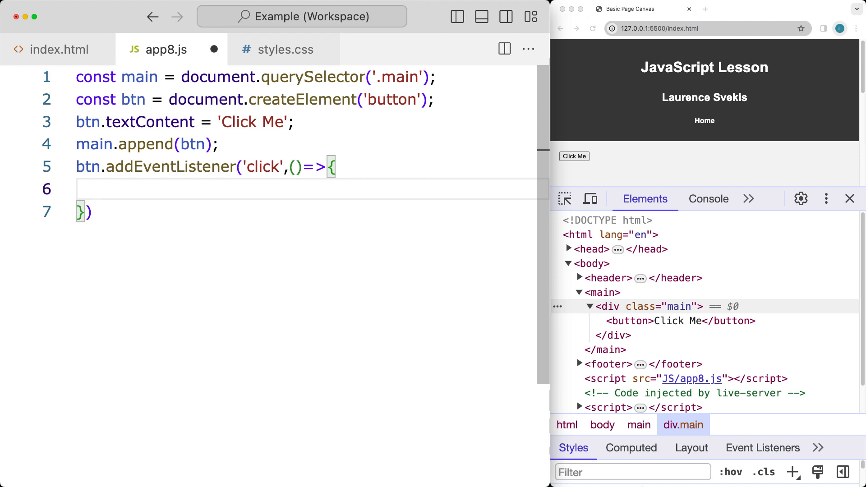
Inside the handler, set document.body.style.backgroundColor = 'red'.
text(do)
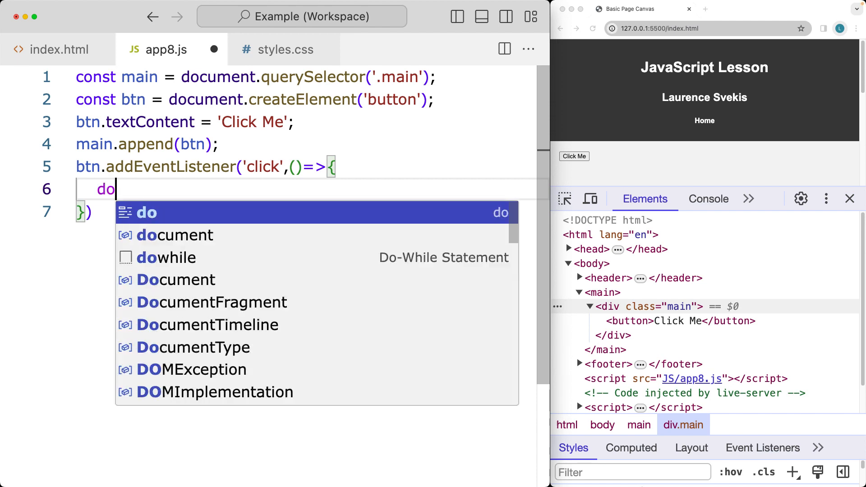
key(Tab)
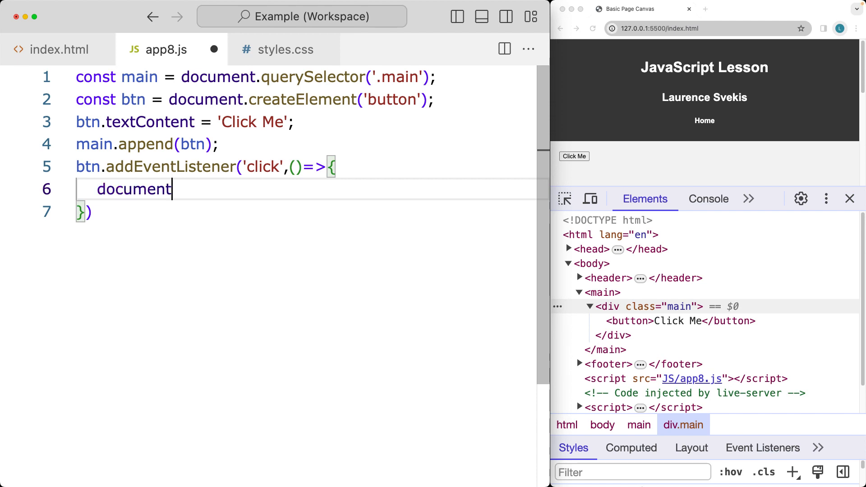
text(.body)
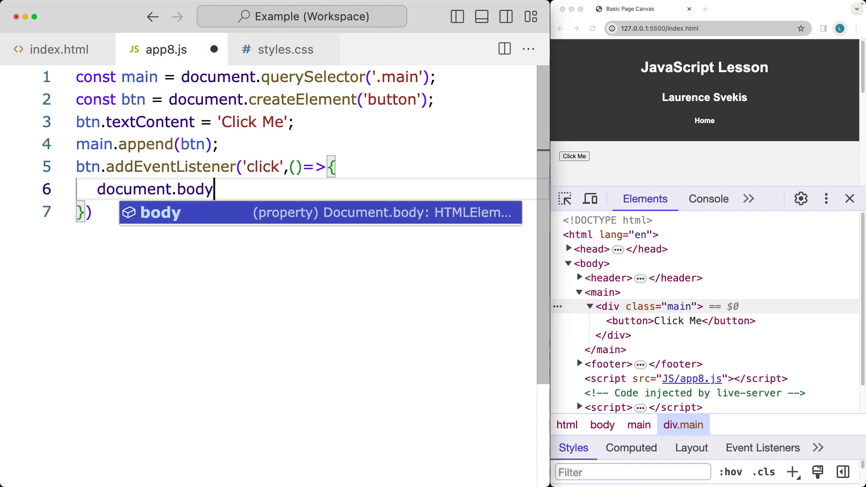
text(.style)
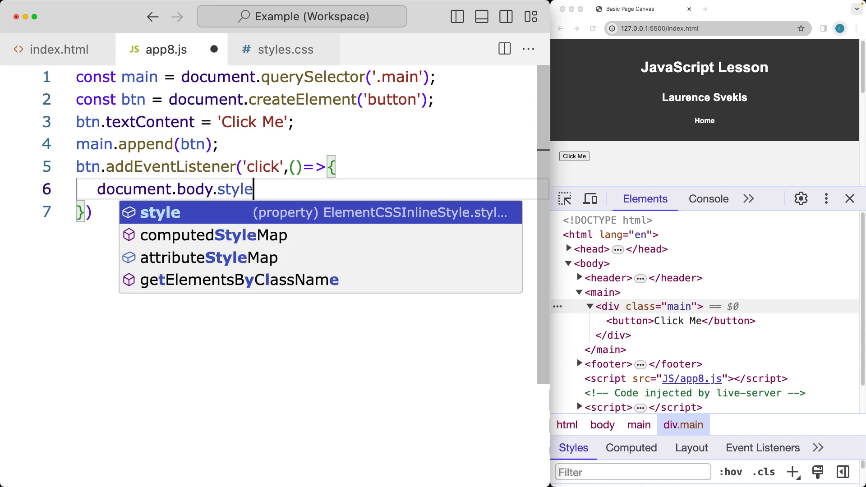
text(.backgroundColor)
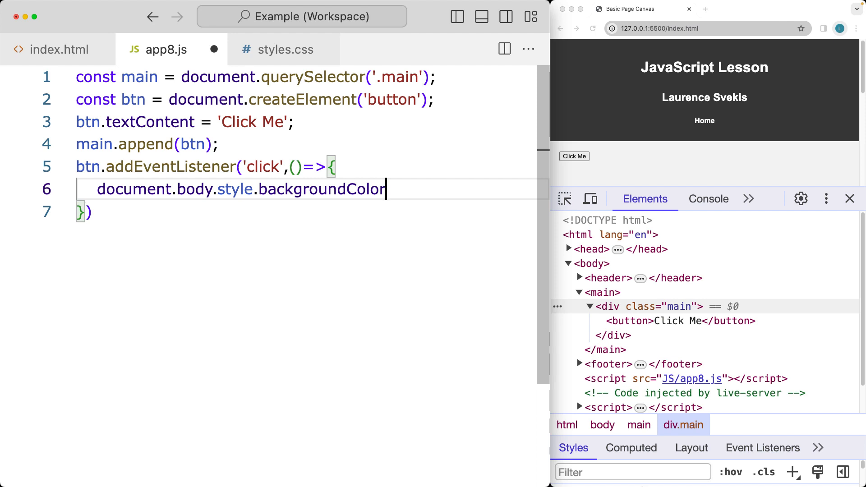
text(= 'red';)
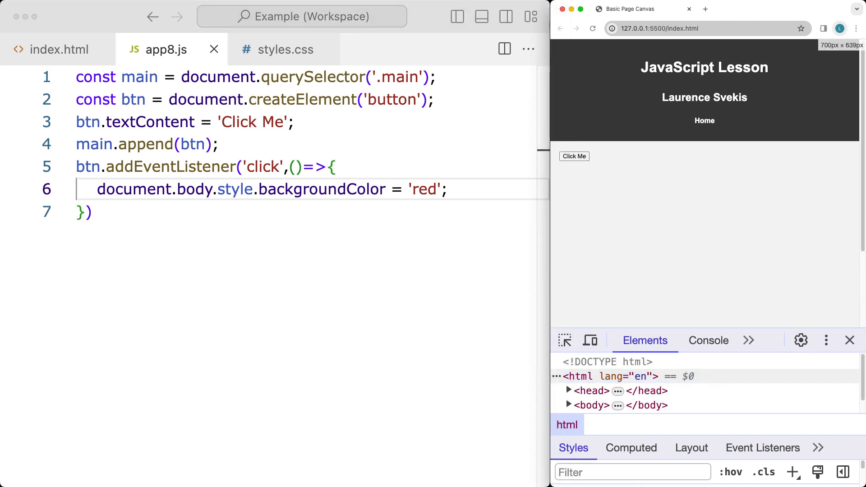
Click Click Me to turn the page body background red.
click(574, 156)
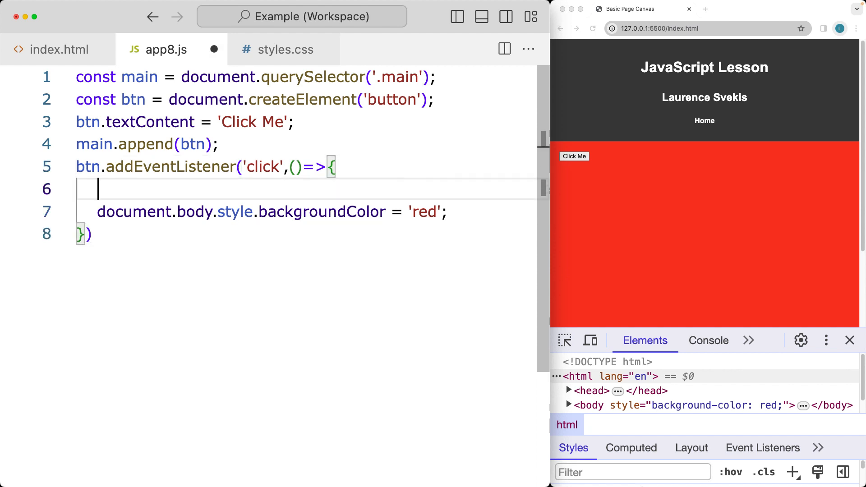
Start an if statement and store document.body.style in a bgBody constant.
text(if)
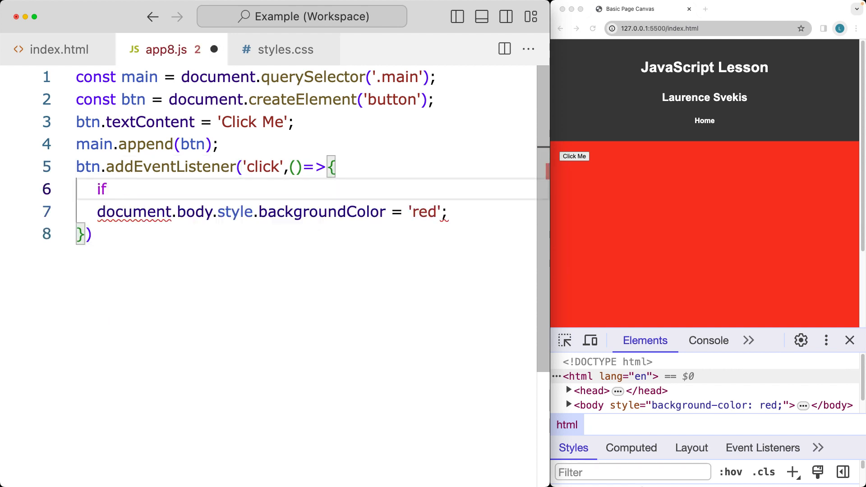
text(())
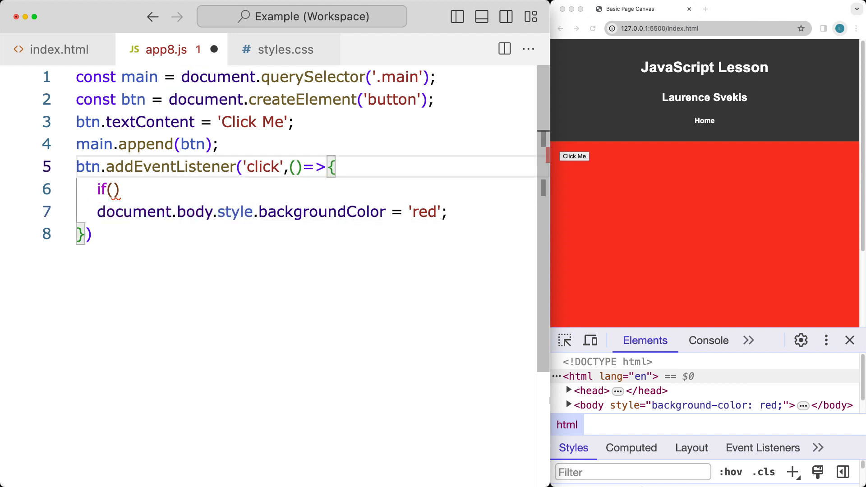
text(const bgBody =)
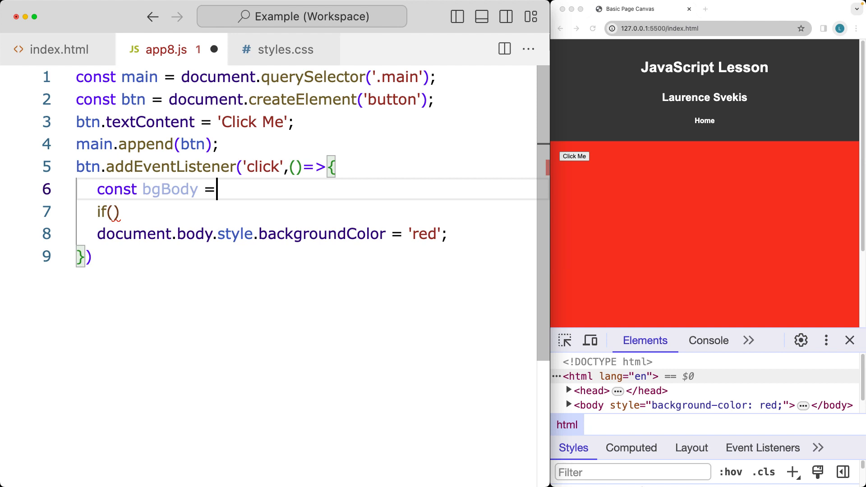
text(document.body.style;)
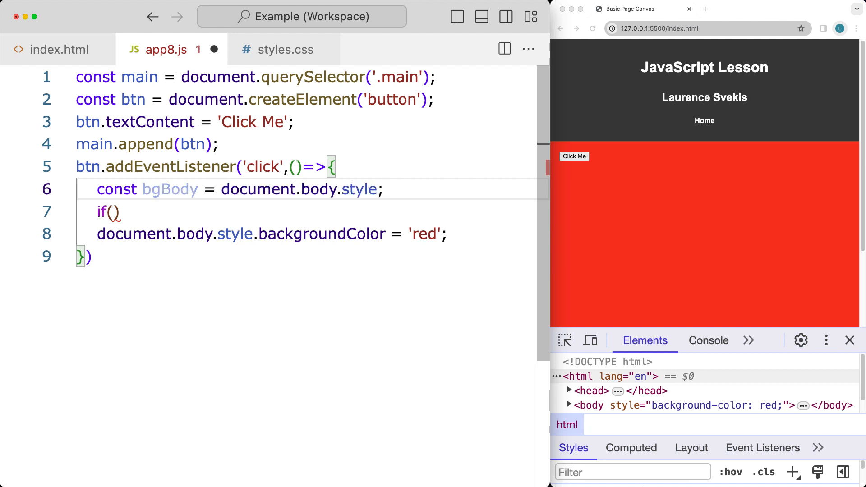
double_click(169, 190)
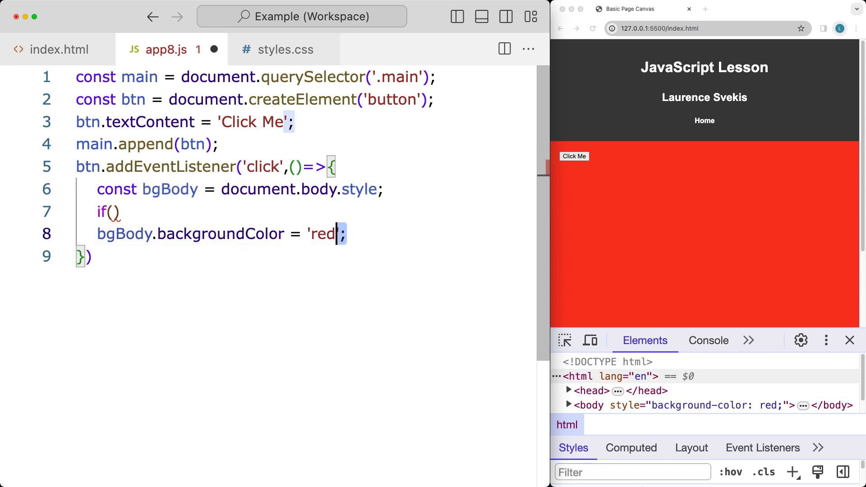
Write the if/else: clear the background when bgBody.backgroundColor == 'red', otherwise set red.
triple_click(215, 234)
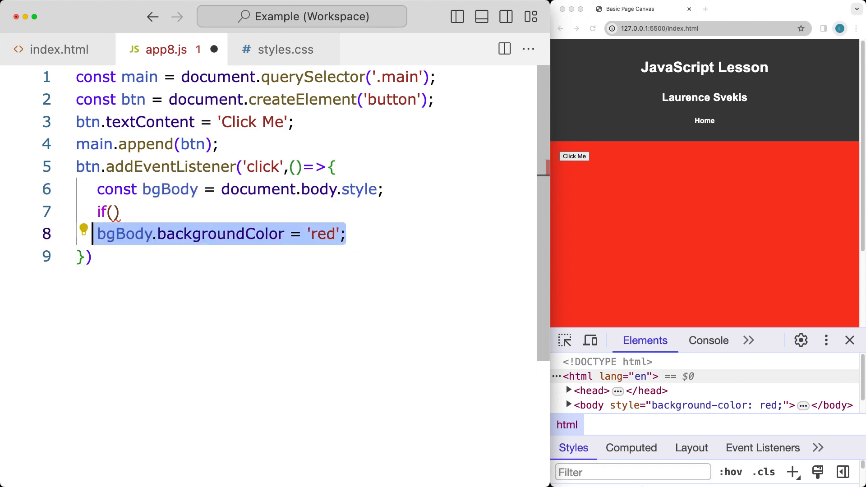
text(bgBody.backgroundColor = 'red';)
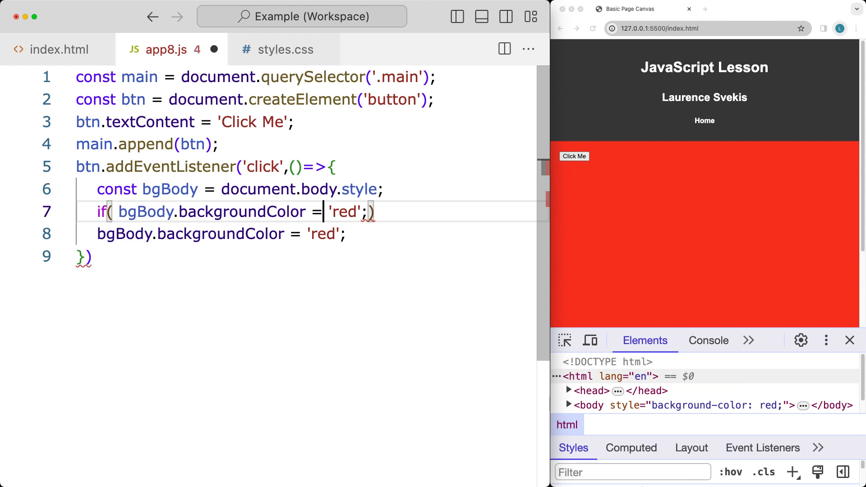
text(==)
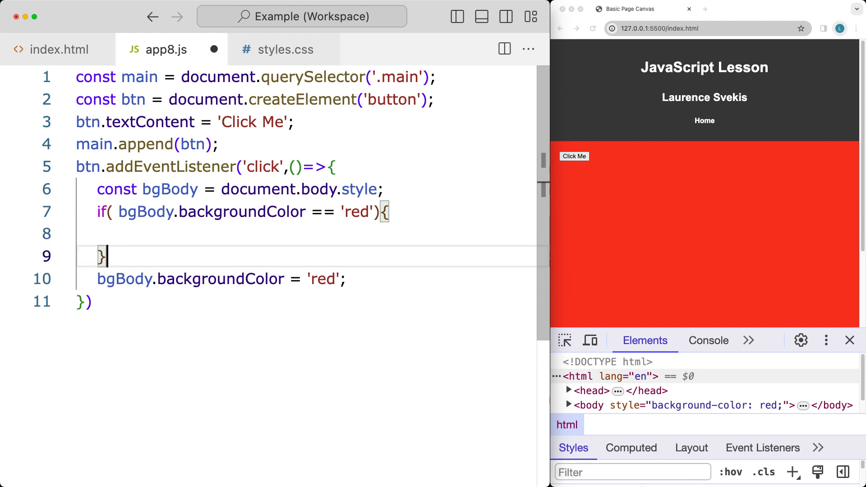
text(else{)
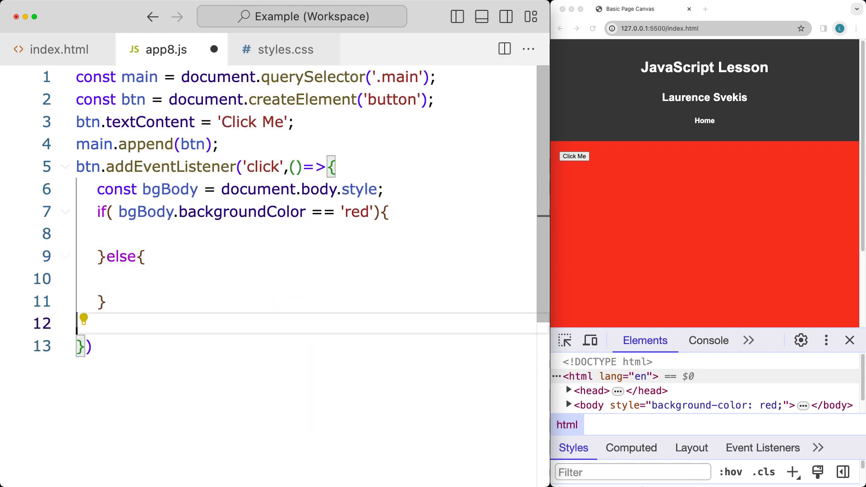
text(bgBody.backgroundColor = 'red';)
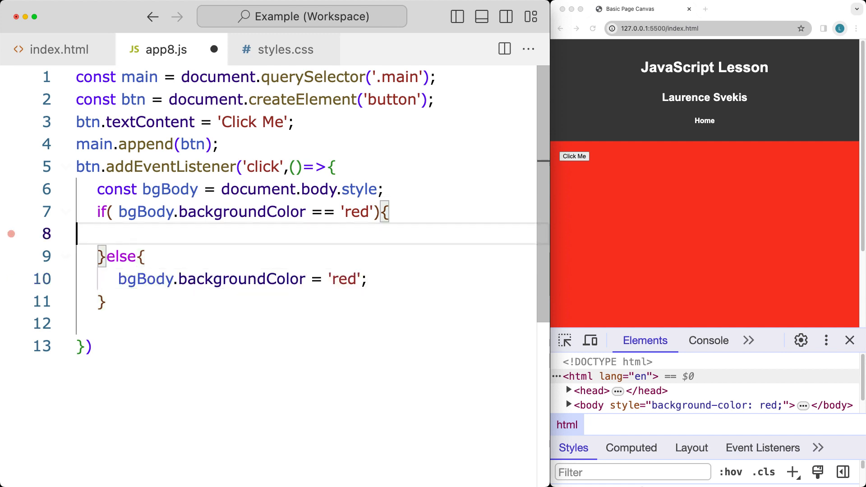
text(bgBody.backgroundColor = 'red';)
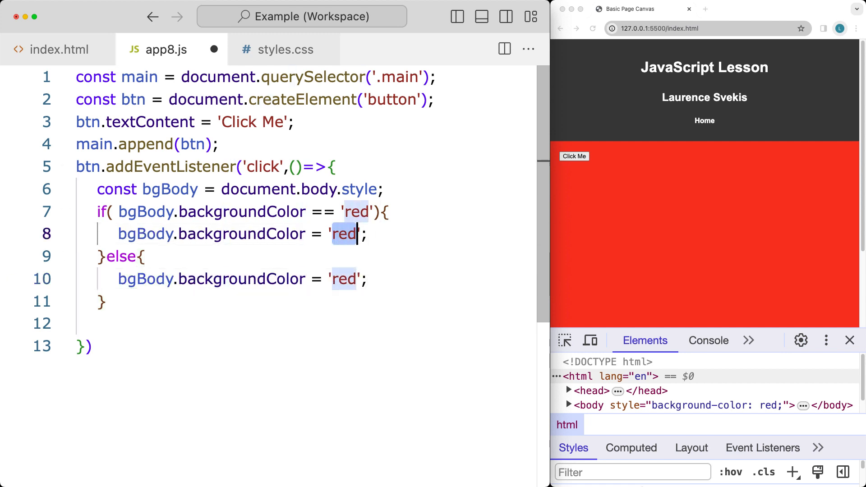
text(white)
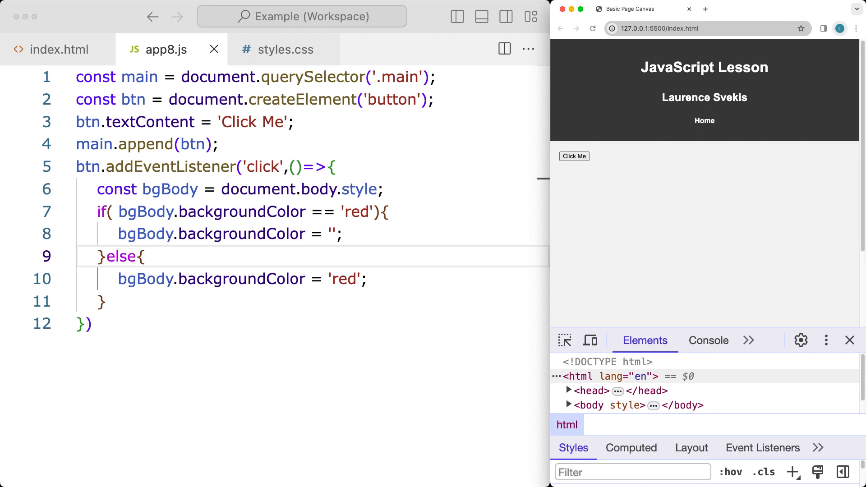
Click Click Me, inspect the body's inline red style, then click again to clear it.
click(574, 156)
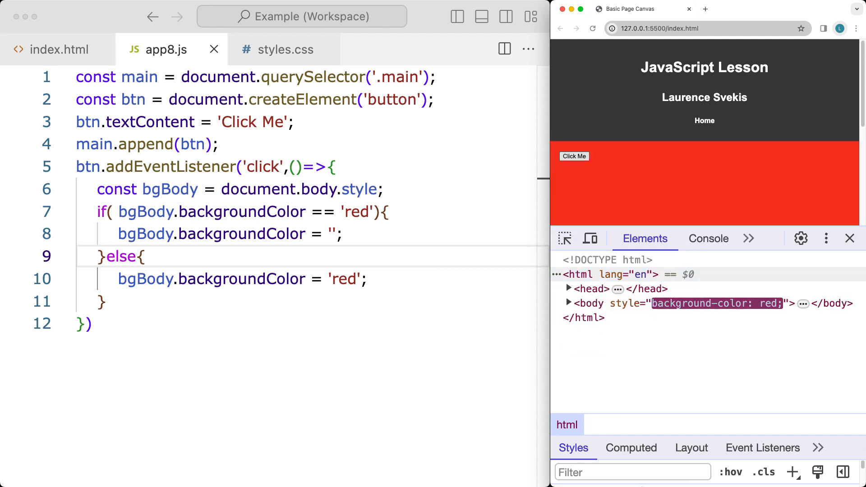
click(569, 304)
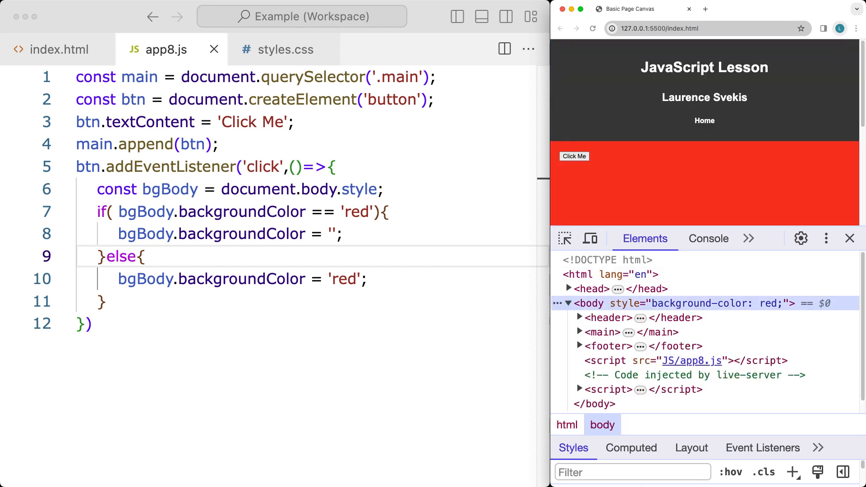
click(574, 156)
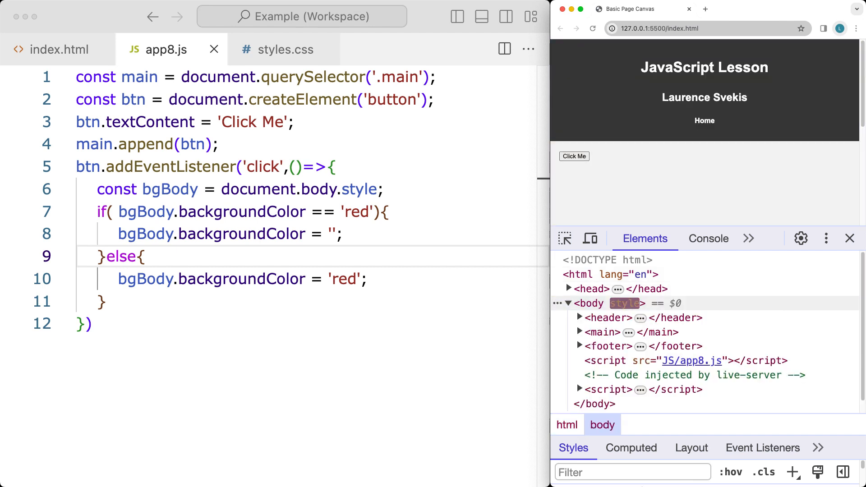